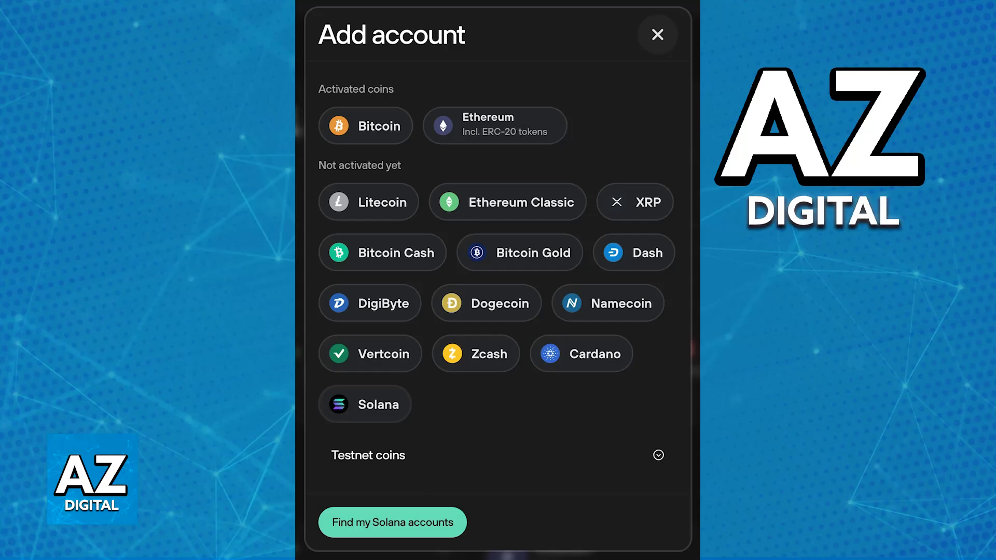
Step: Dismiss the Add account dialog, returning to the Ethereum #1 account overview
{"action": "left_click", "coordinate": [658, 34]}
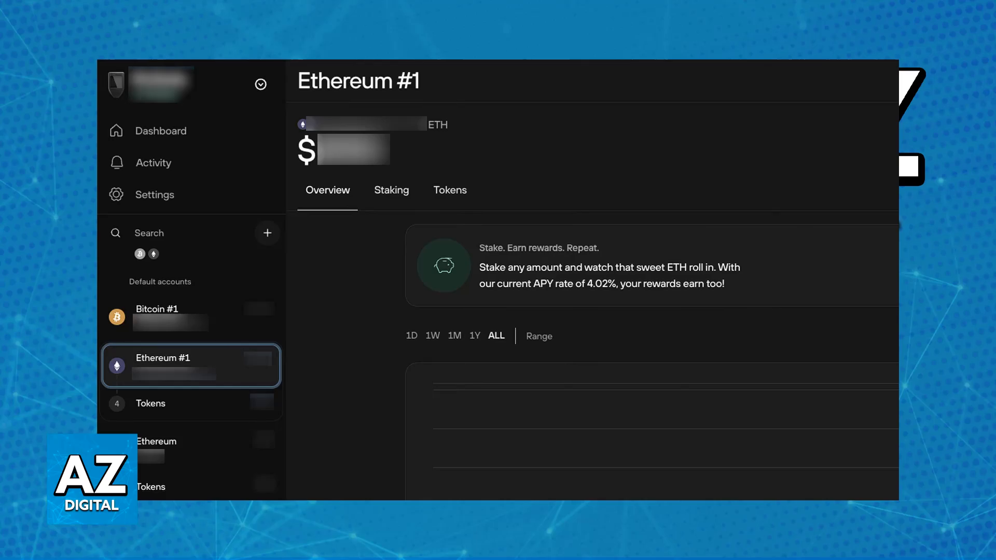
Step: Start staking from the Ethereum #1 Staking view so the Stake Ethereum form appears
{"action": "left_click", "coordinate": [391, 190]}
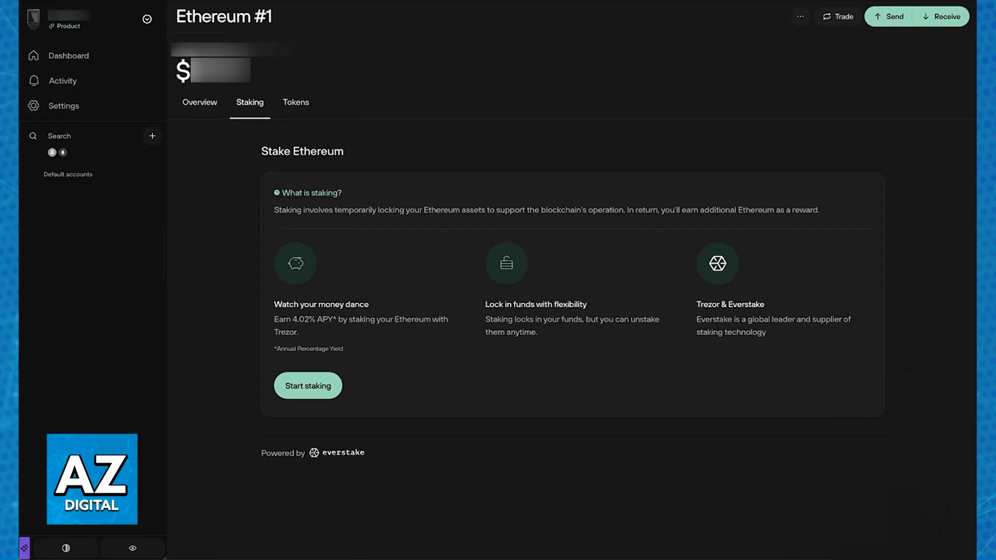
{"action": "left_click", "coordinate": [308, 386]}
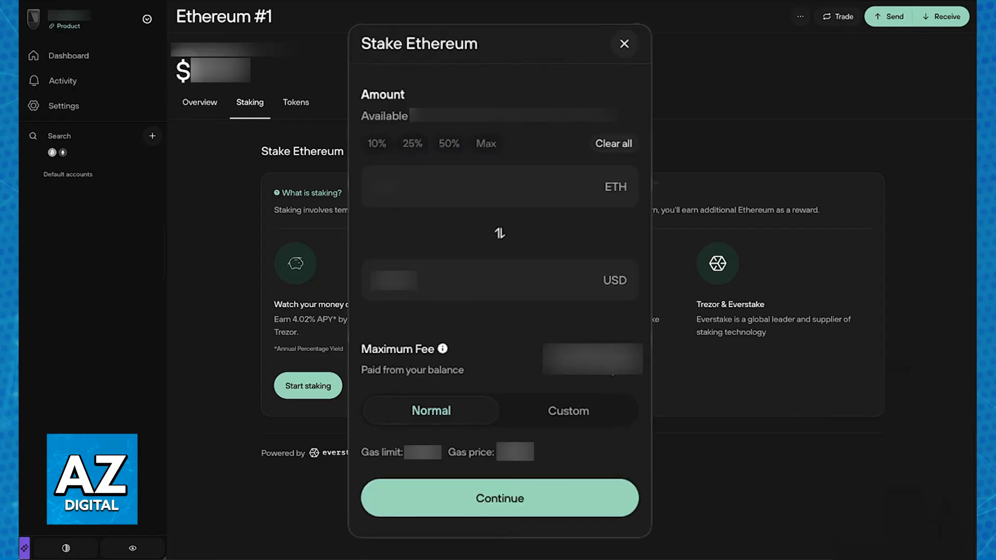